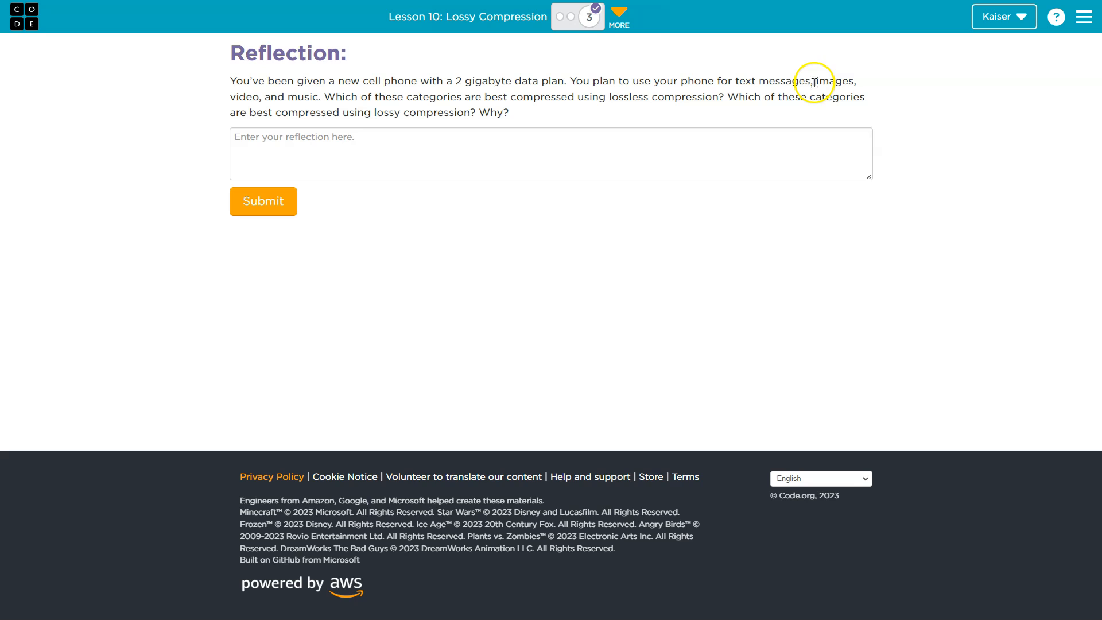
Step: Review 'music' and 'lossless' in the question and begin the reflection with a '- Text -' bullet
{"action": "double_click", "coordinate": [302, 97]}
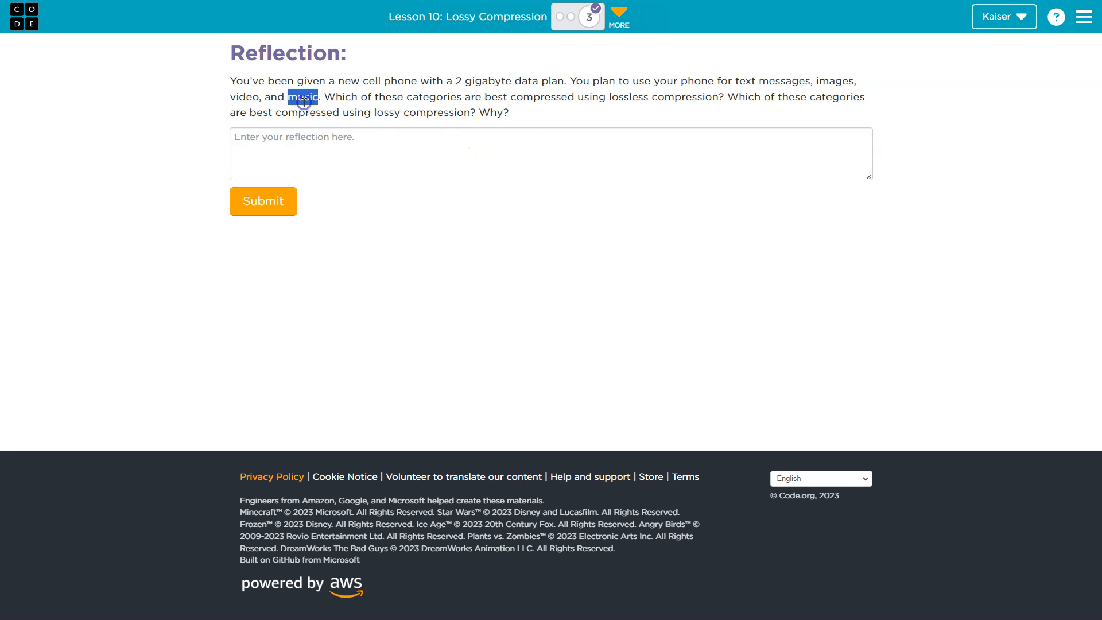
{"action": "mouse_move", "coordinate": [436, 103]}
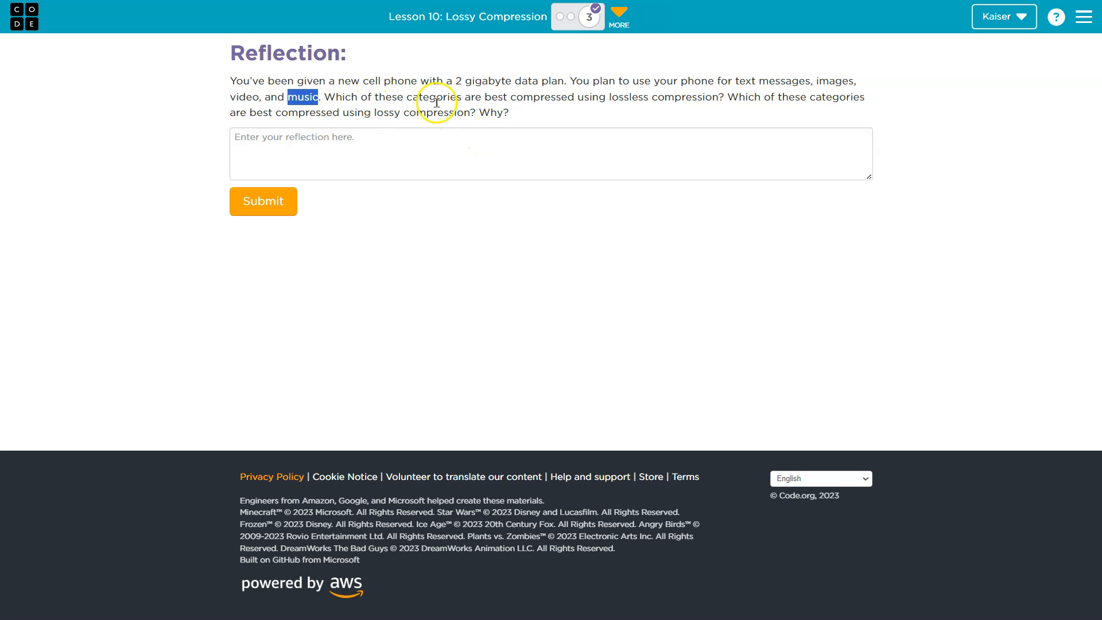
{"action": "mouse_move", "coordinate": [661, 99]}
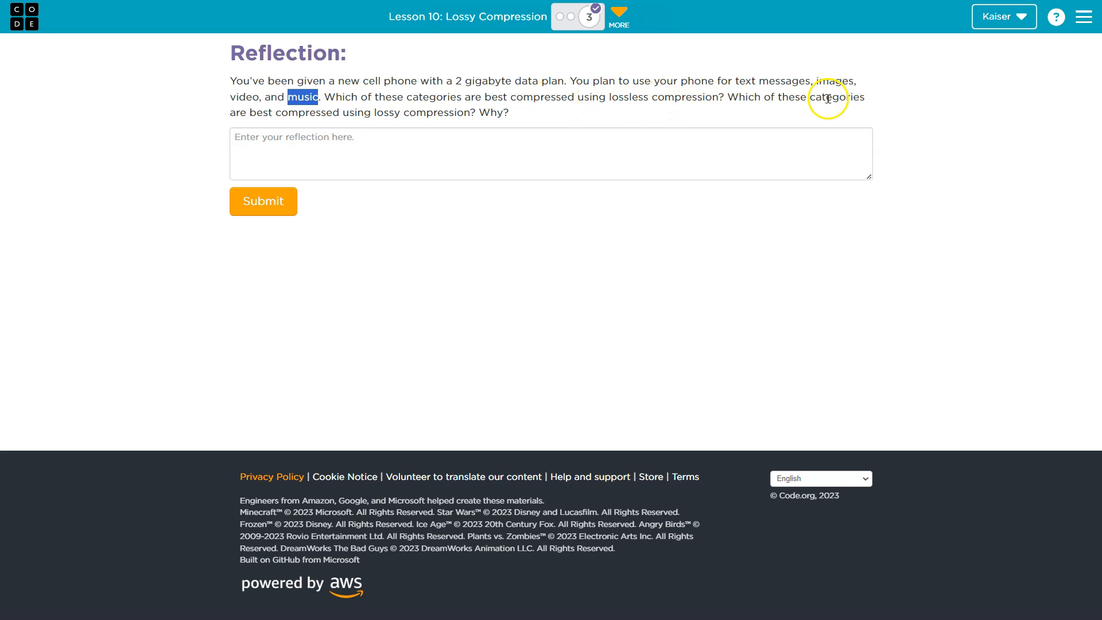
{"action": "mouse_move", "coordinate": [676, 127]}
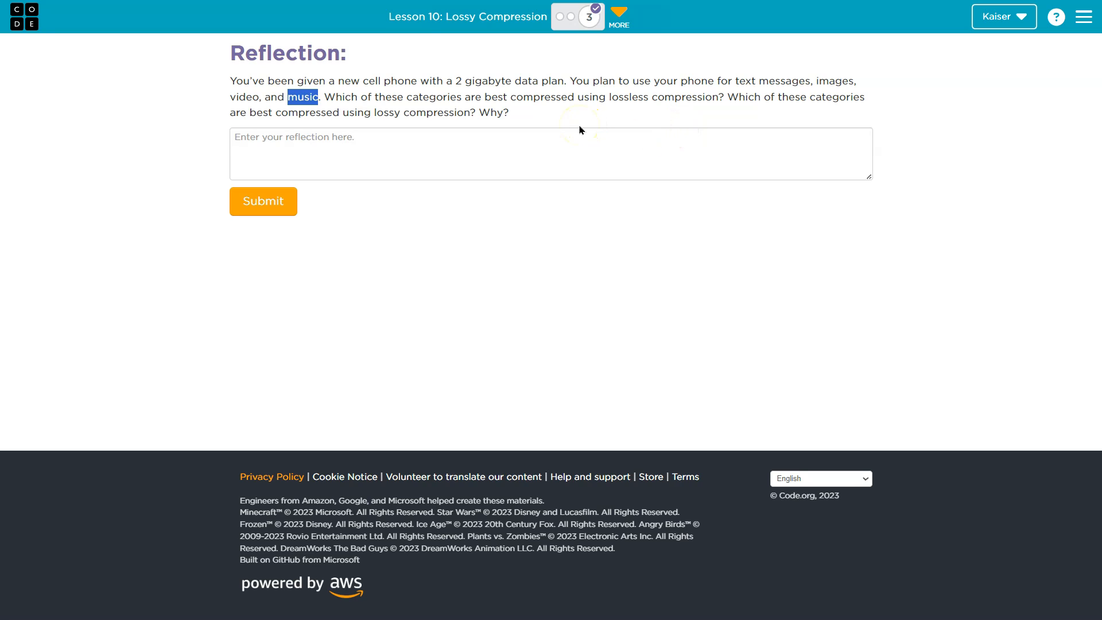
{"action": "left_click", "coordinate": [550, 153]}
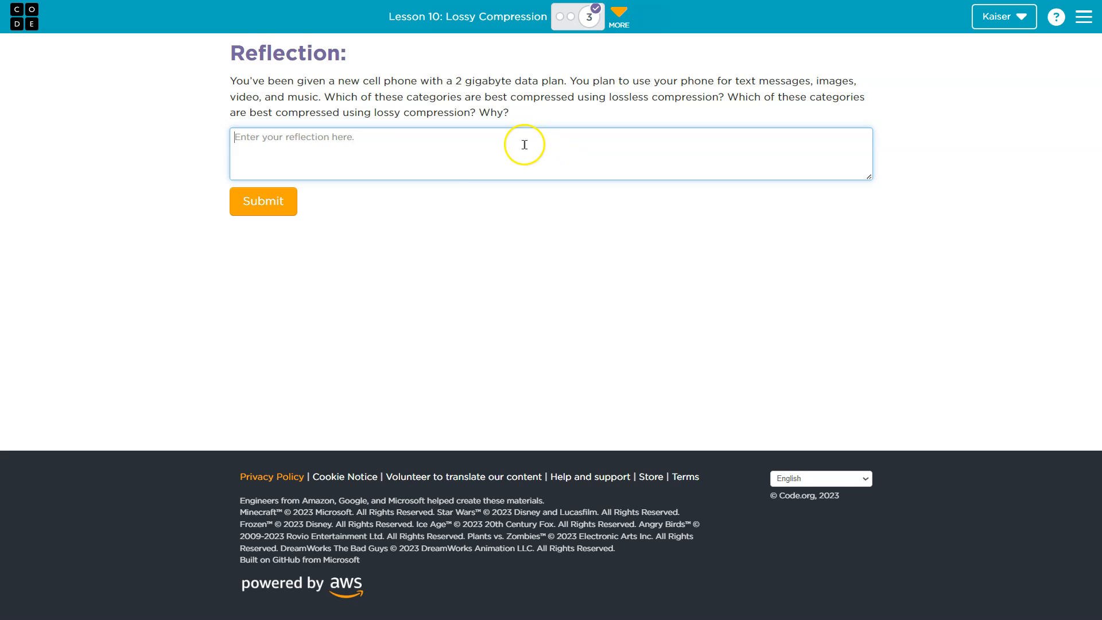
{"action": "double_click", "coordinate": [629, 97]}
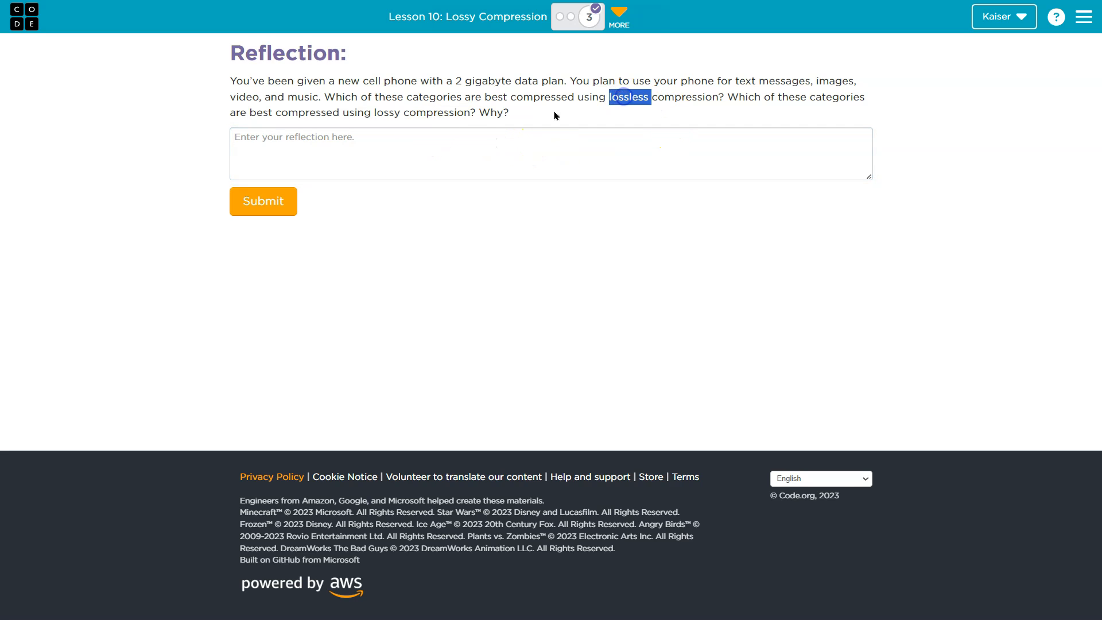
{"action": "left_click", "coordinate": [550, 154]}
{"action": "type", "text": "- Text -"}
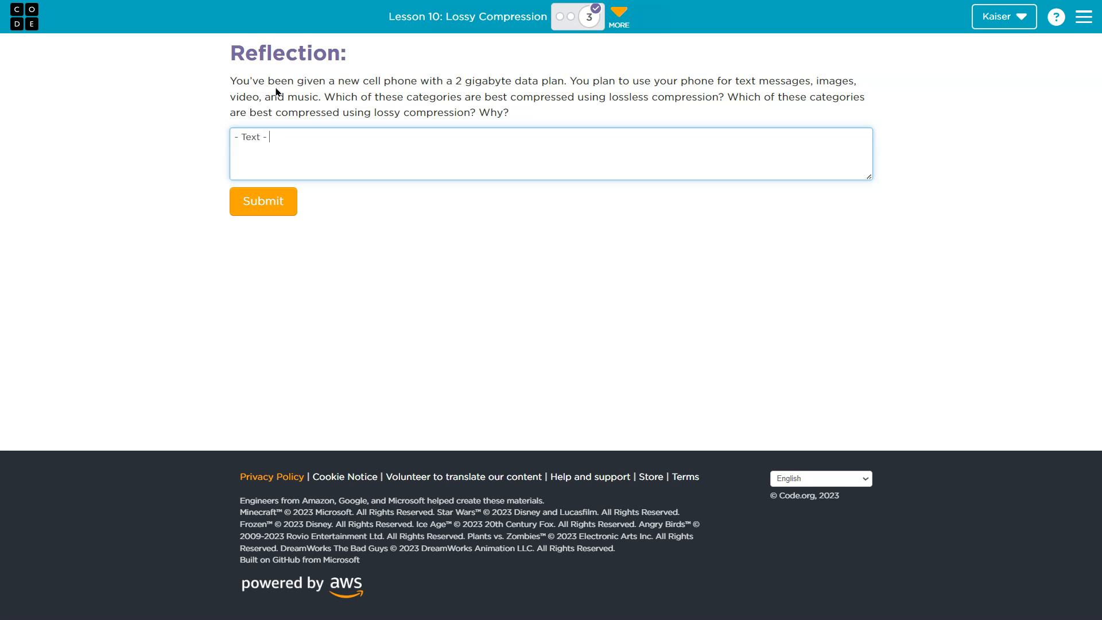
Step: Complete the Text bullet with 'your words you want to be exact'
{"action": "type", "text": "your words"}
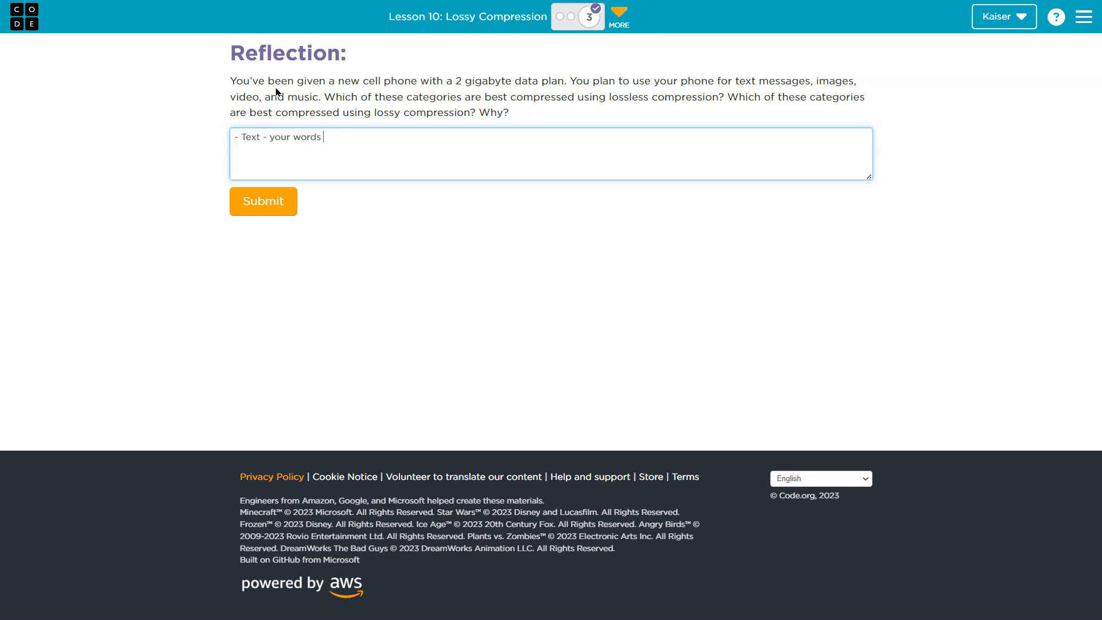
{"action": "type", "text": "you want to be e"}
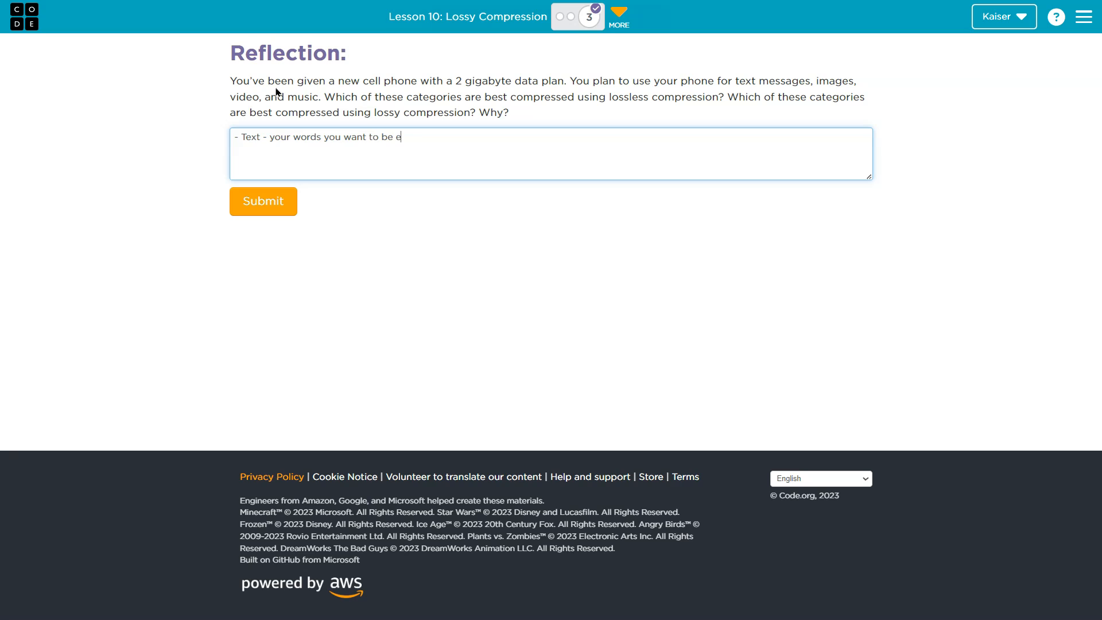
{"action": "type", "text": "xact"}
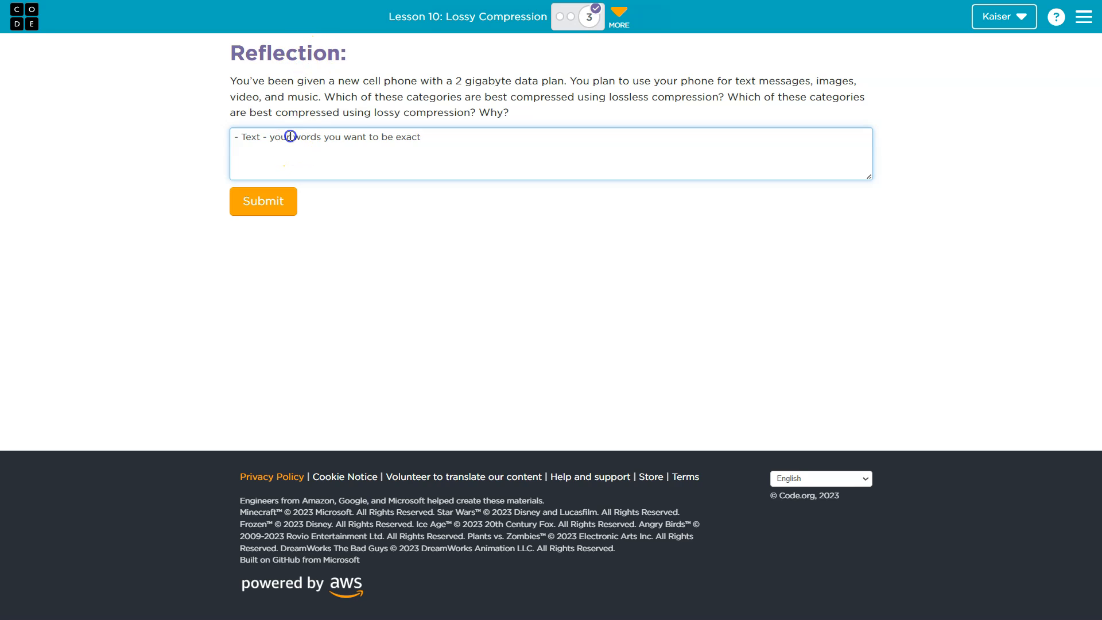
{"action": "mouse_move", "coordinate": [455, 137]}
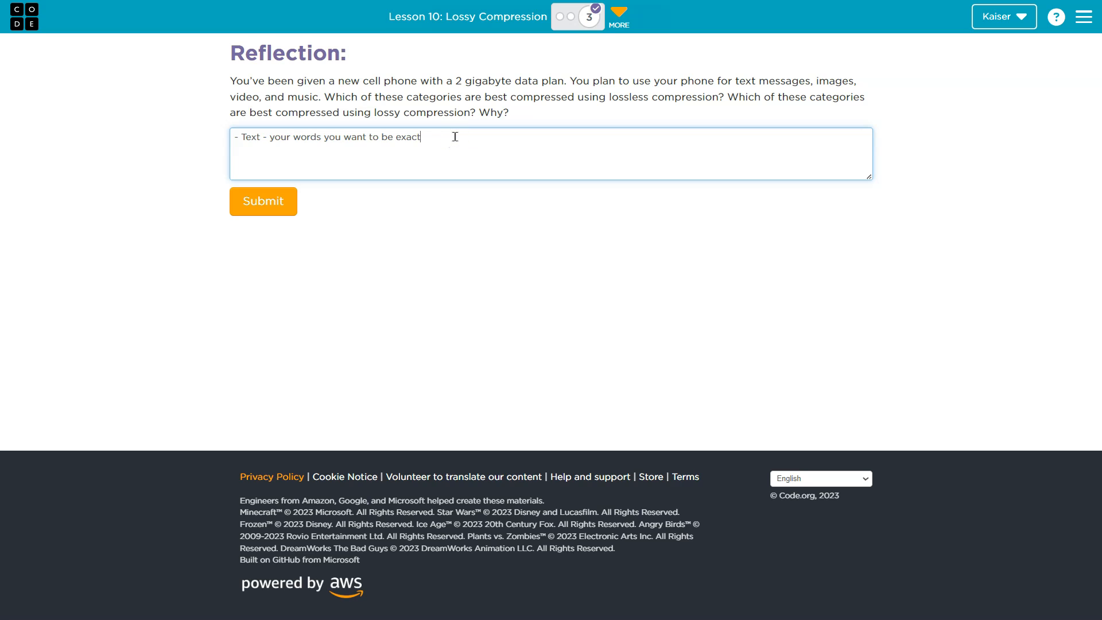
{"action": "mouse_move", "coordinate": [447, 135]}
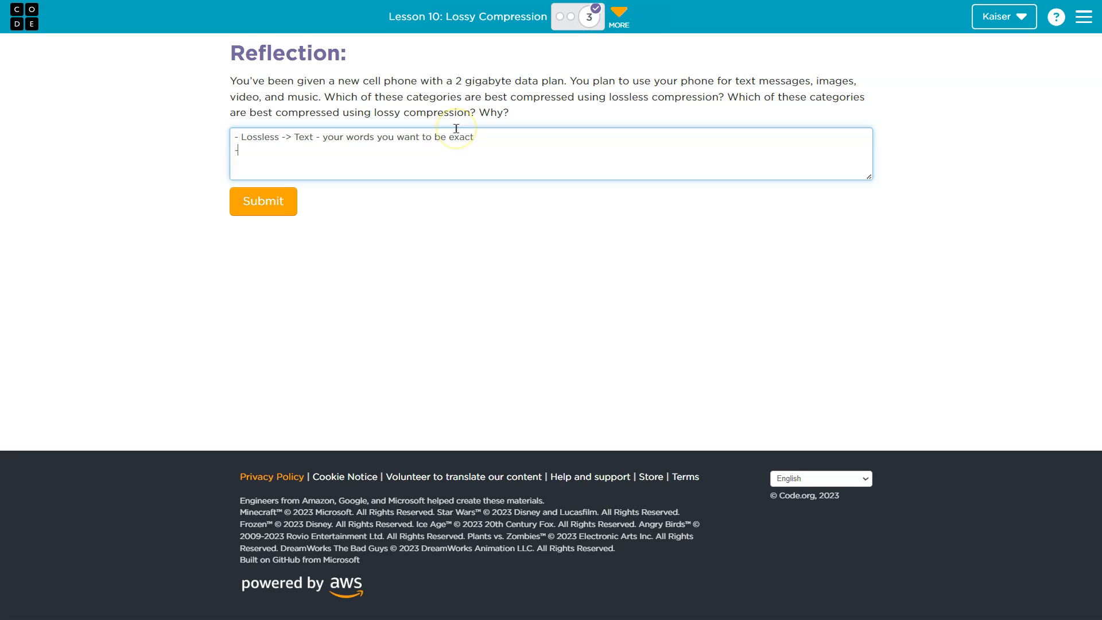
Step: Add a '- Lossy -> Video' line, check the 2 gigabyte data plan, and begin a third bullet
{"action": "type", "text": "- Lossy ->"}
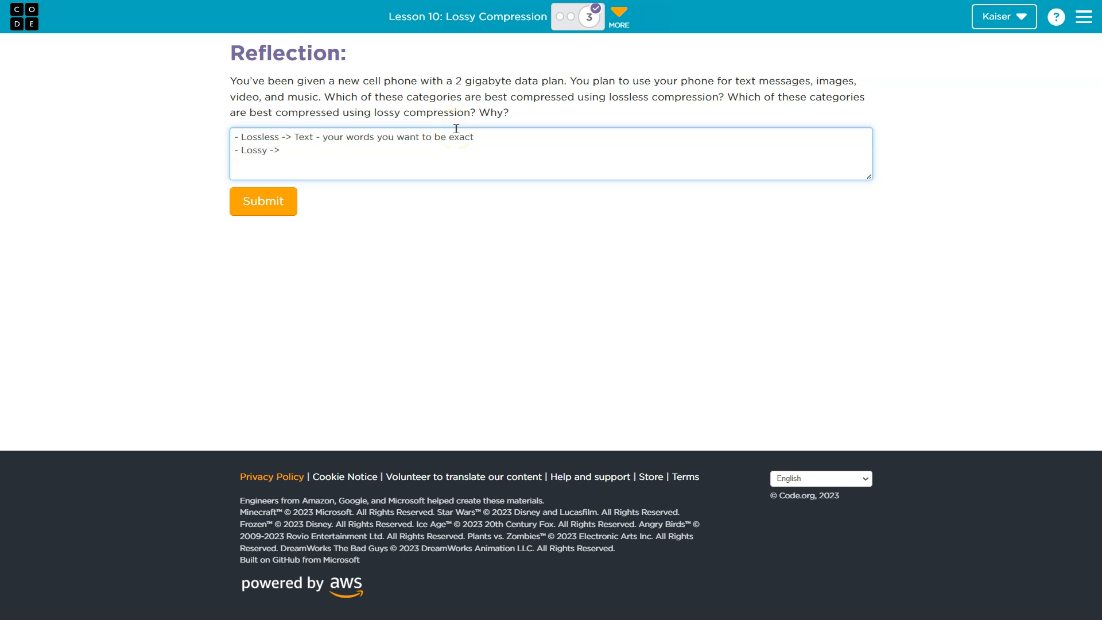
{"action": "left_click", "coordinate": [285, 149]}
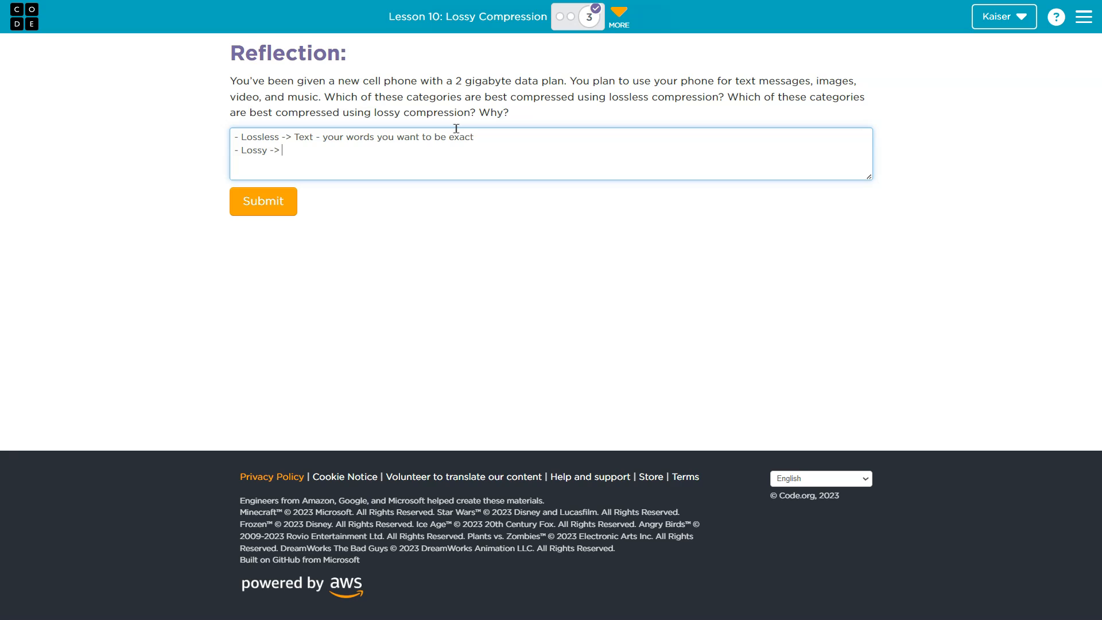
{"action": "type", "text": "Video"}
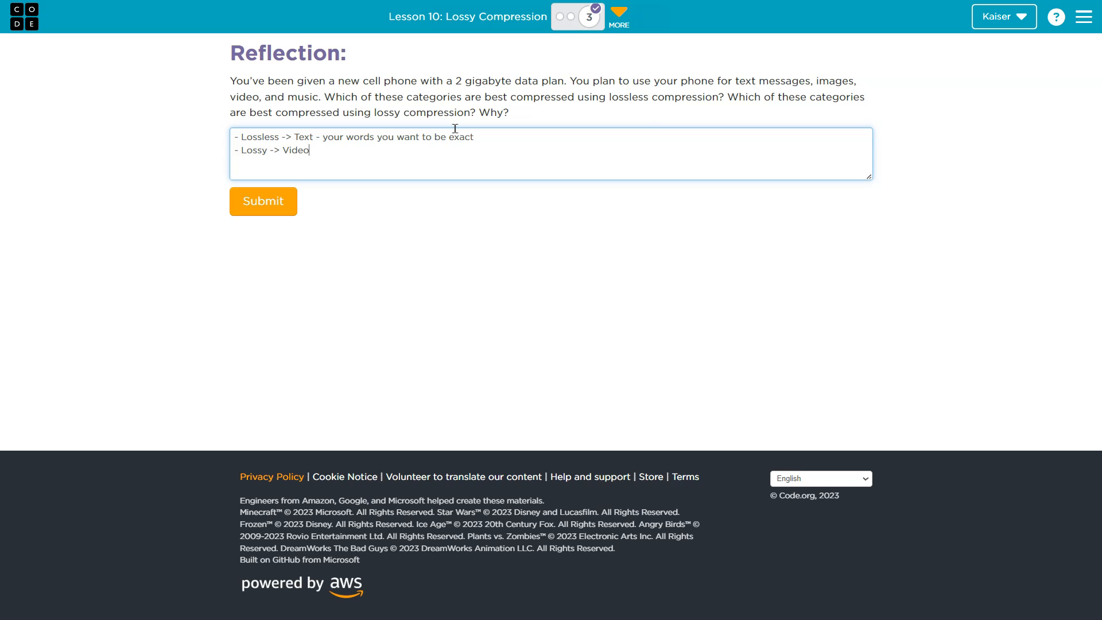
{"action": "mouse_move", "coordinate": [453, 98]}
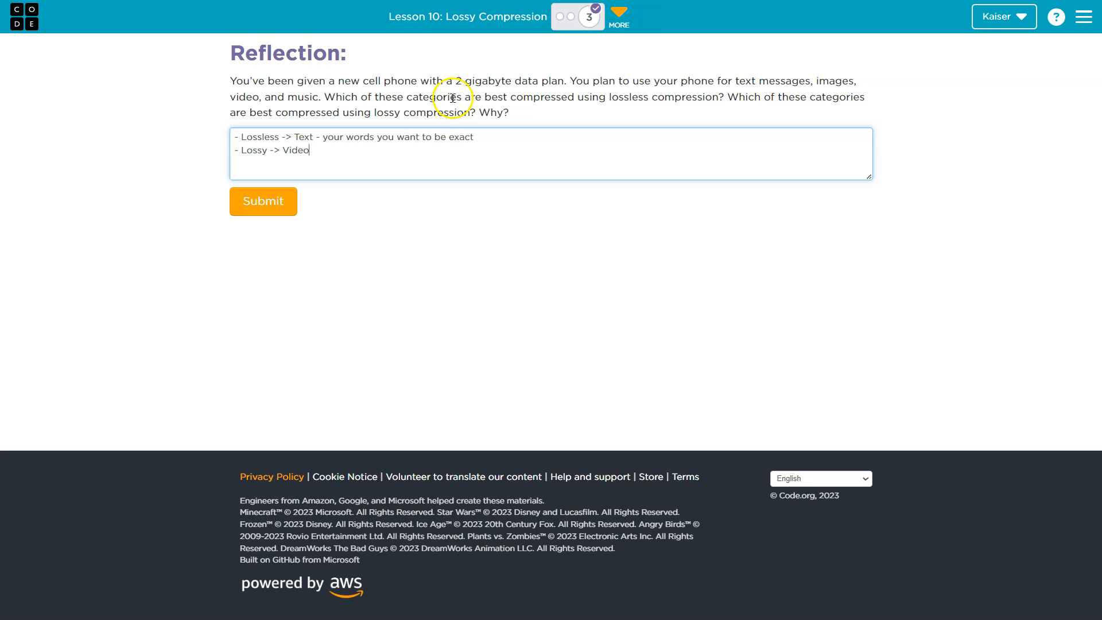
{"action": "double_click", "coordinate": [484, 81]}
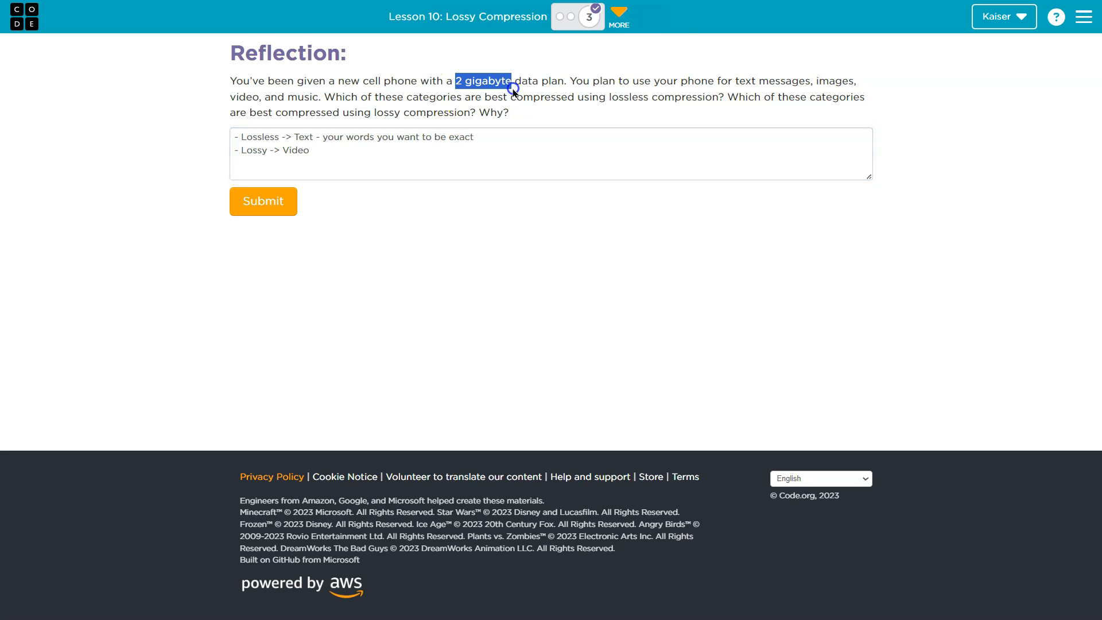
{"action": "left_click", "coordinate": [376, 161]}
{"action": "type", "text": "- M"}
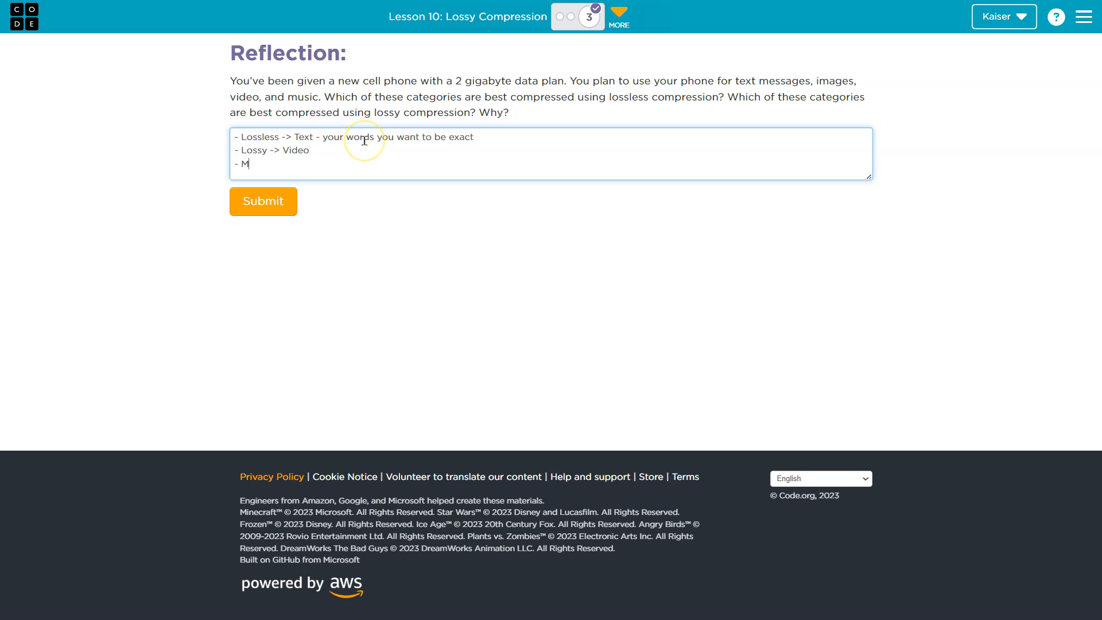
Step: Abandon the mistyped 'Musical' bullet and try '- Images' after Video instead
{"action": "type", "text": "usical"}
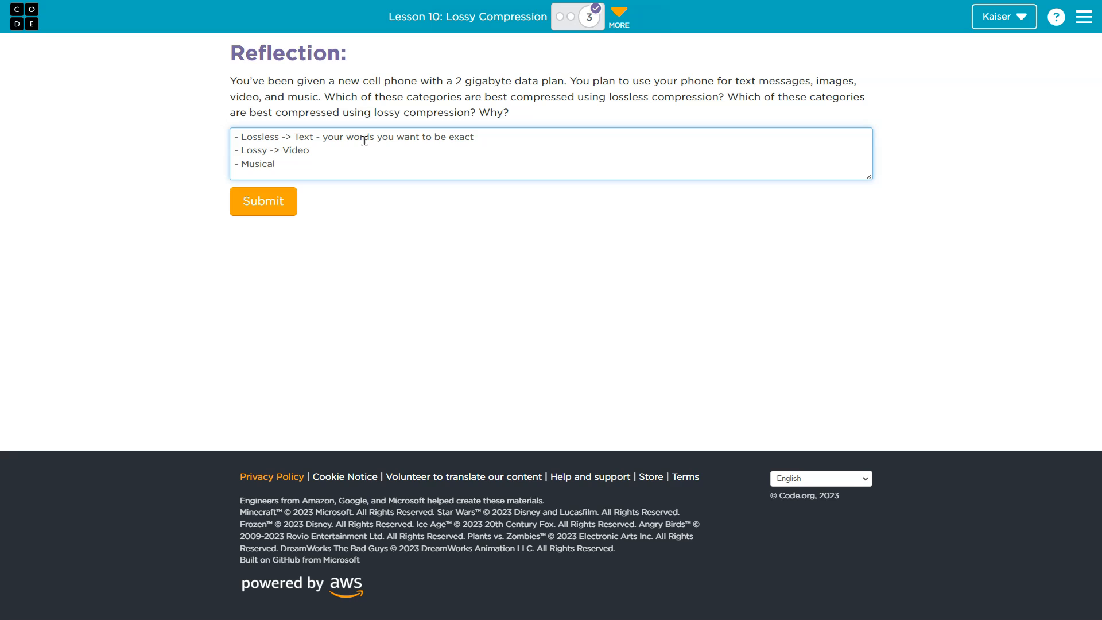
{"action": "key", "text": "BackSpace"}
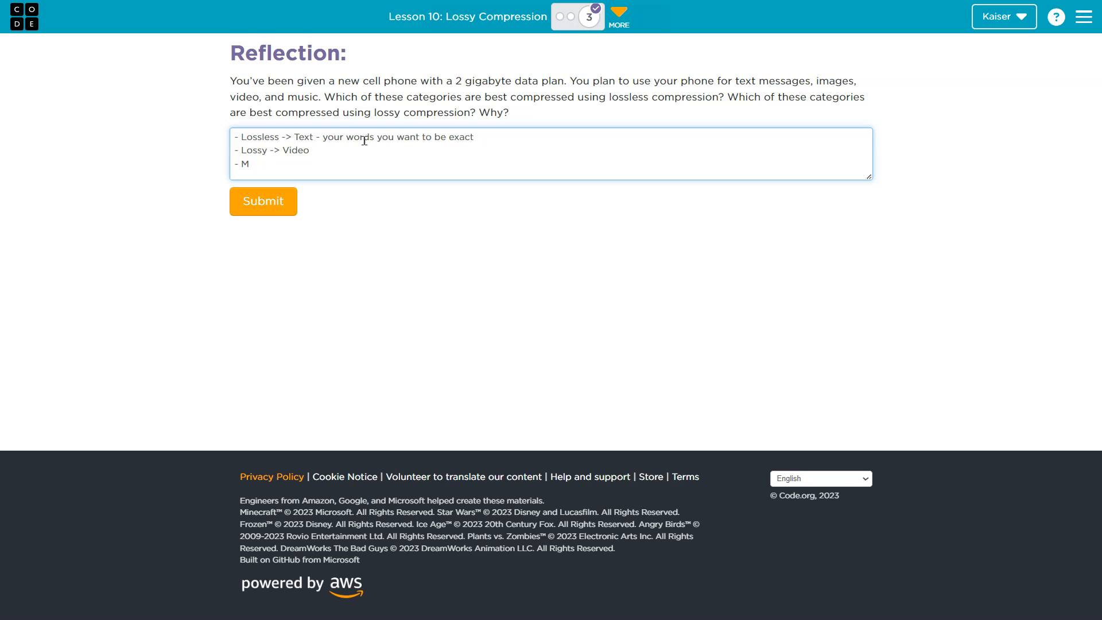
{"action": "key", "text": "Backspace"}
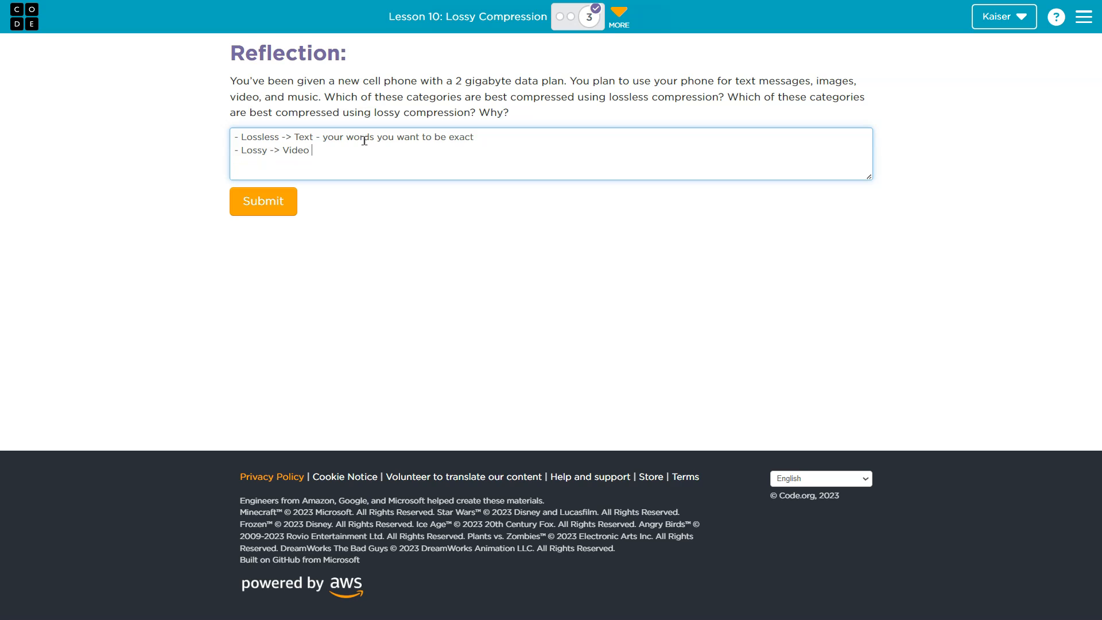
{"action": "type", "text": "- Ima"}
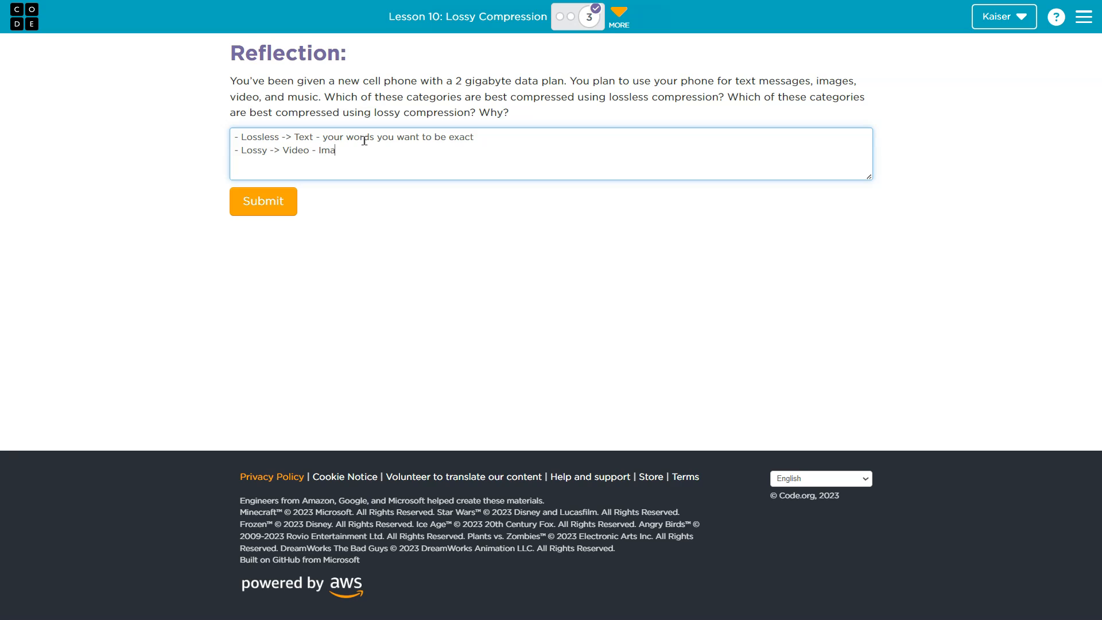
{"action": "type", "text": "ges"}
{"action": "left_click", "coordinate": [551, 135]}
{"action": "type", "text": " -"}
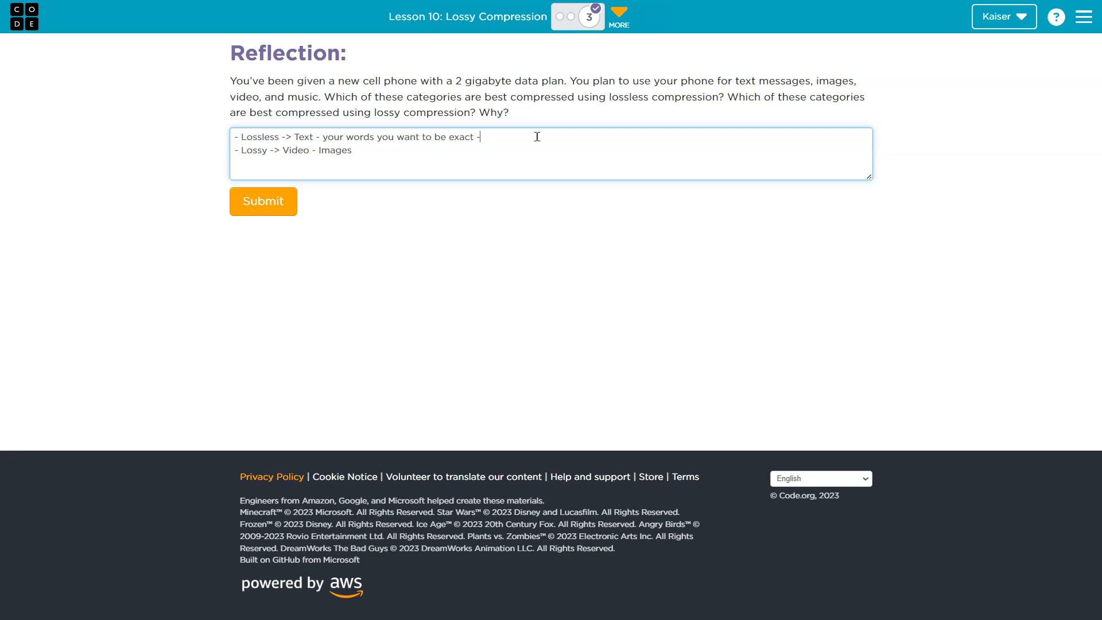
Step: Clean up stray dashes so the Lossy line reads 'Video, Images'
{"action": "key", "text": "Backspace"}
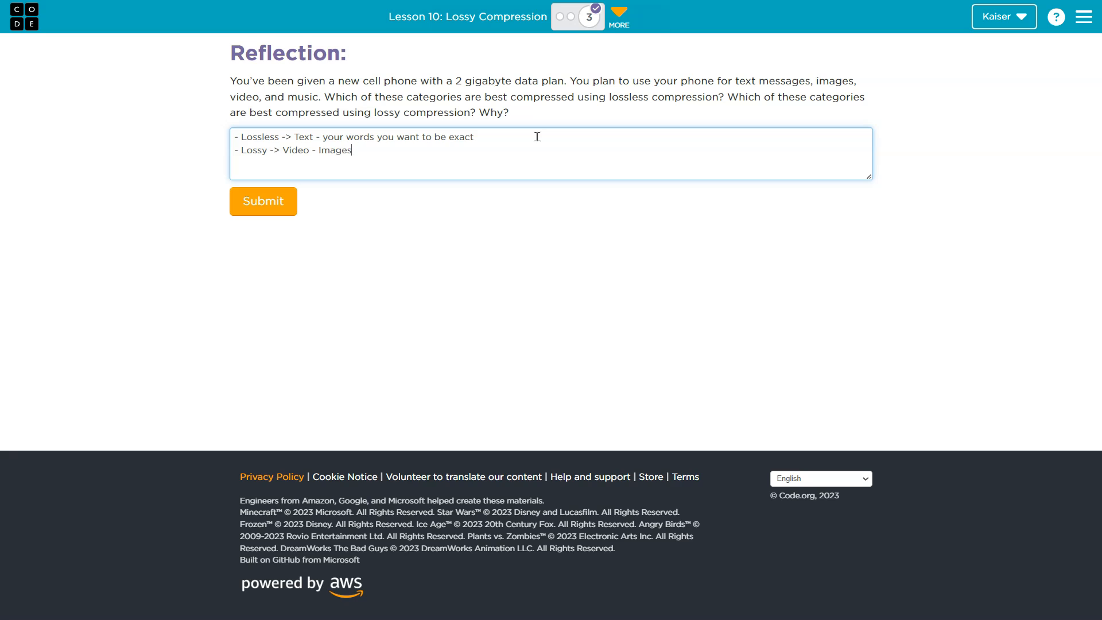
{"action": "key", "text": "Backspace"}
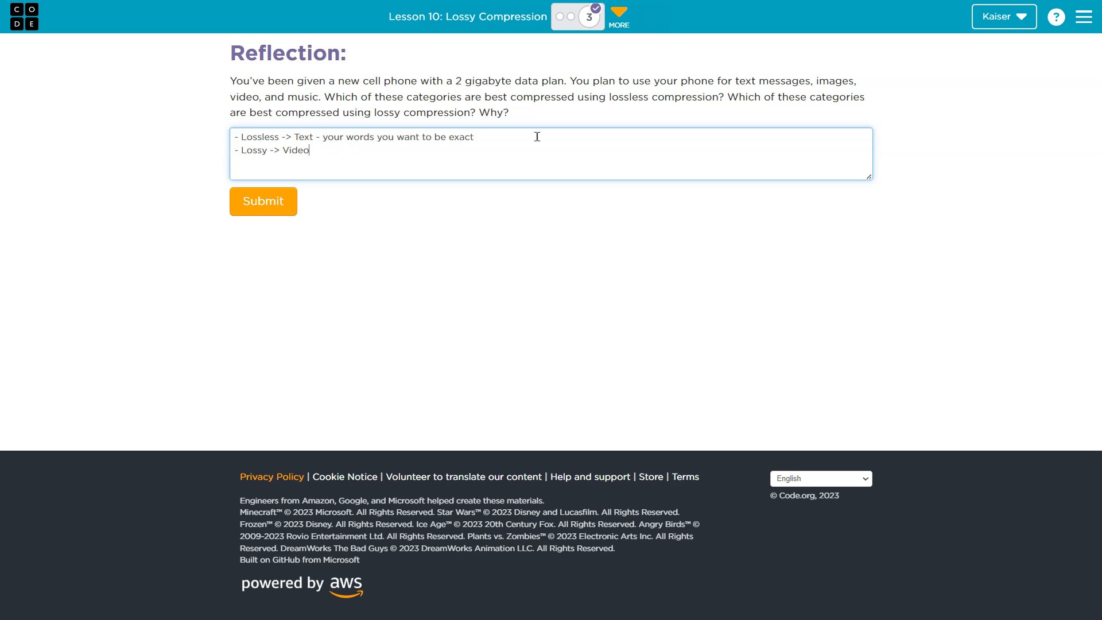
{"action": "key", "text": "Enter"}
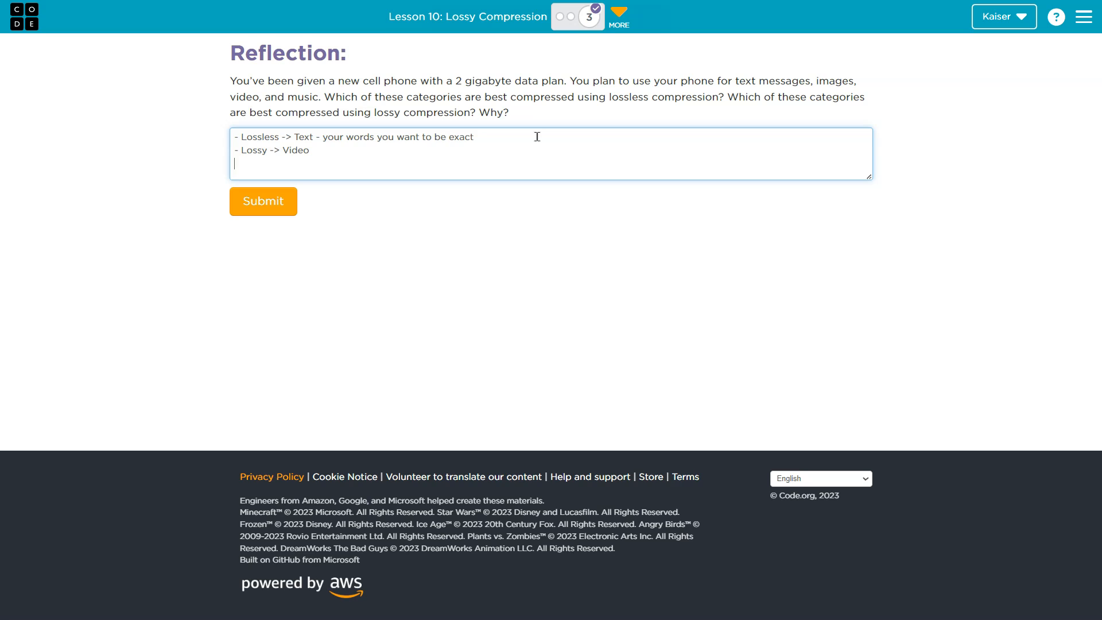
{"action": "type", "text": ","}
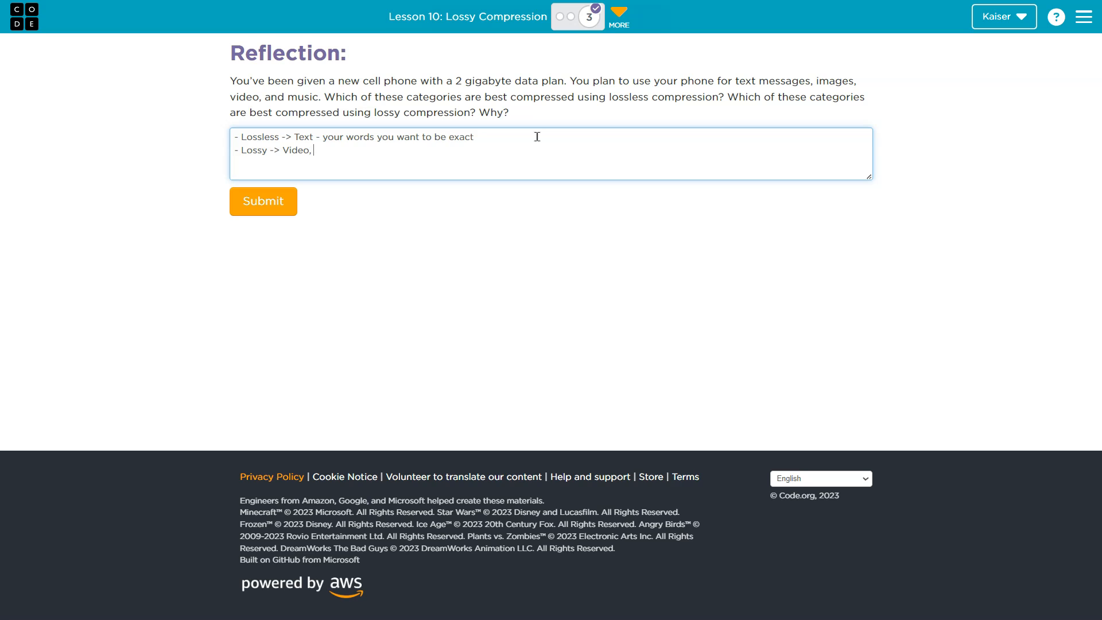
{"action": "type", "text": "I"}
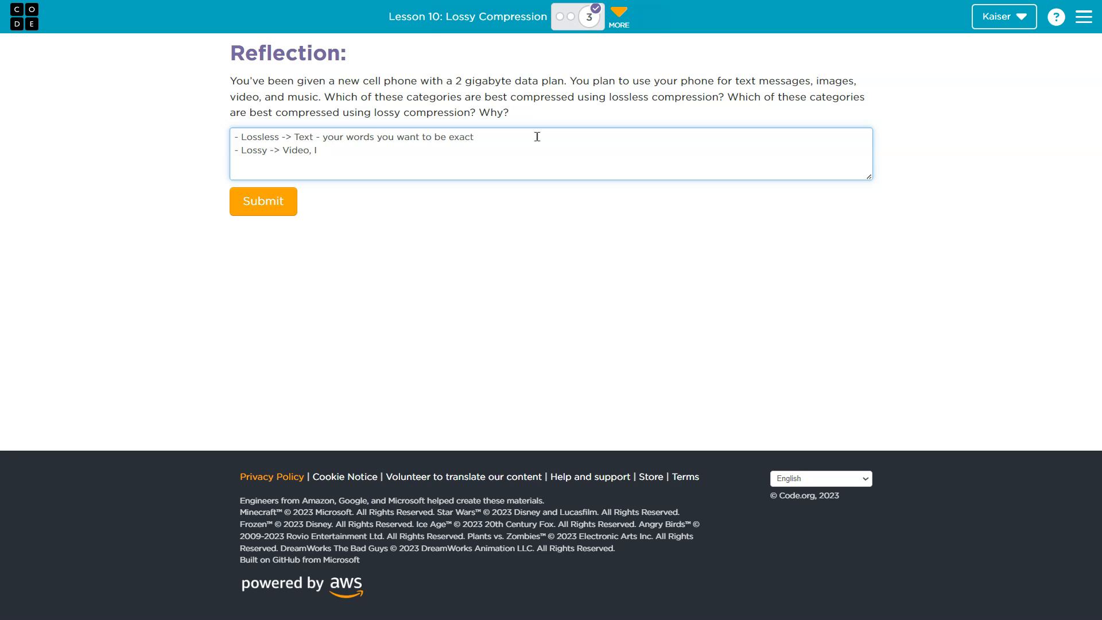
{"action": "type", "text": "mages"}
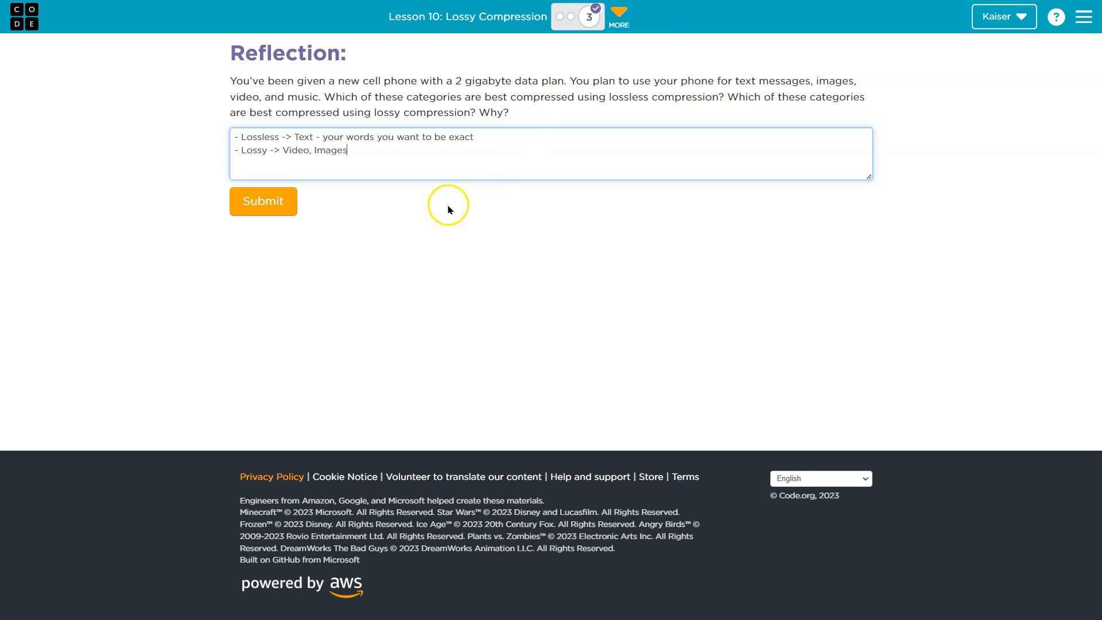
{"action": "mouse_move", "coordinate": [555, 141]}
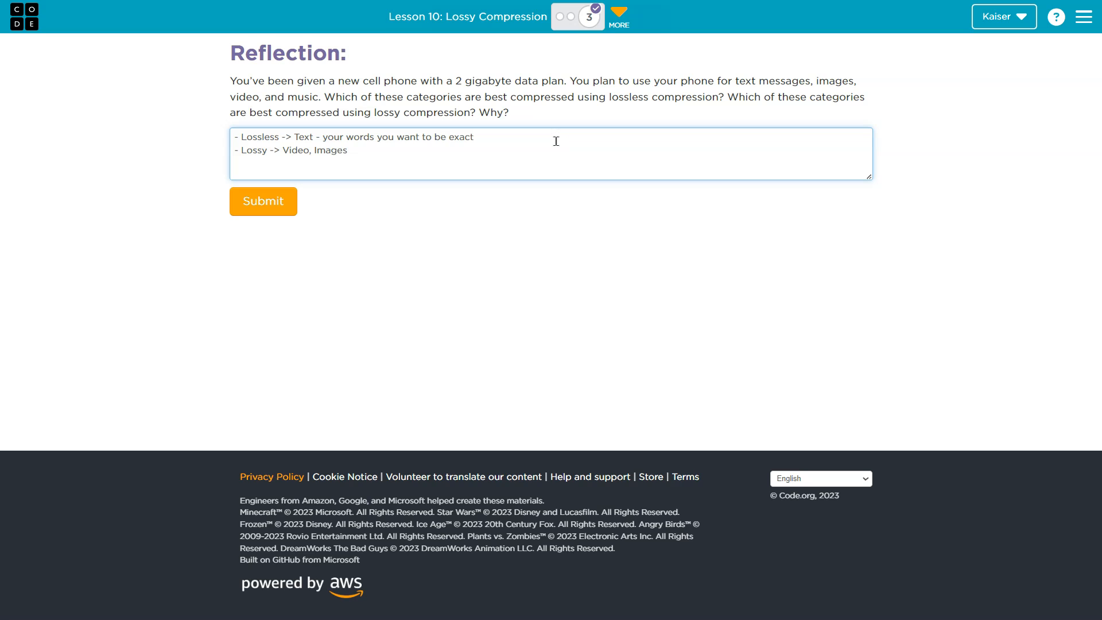
Step: Append ', audio' to the Lossless line after 'exact' and review both lines
{"action": "left_click", "coordinate": [474, 137]}
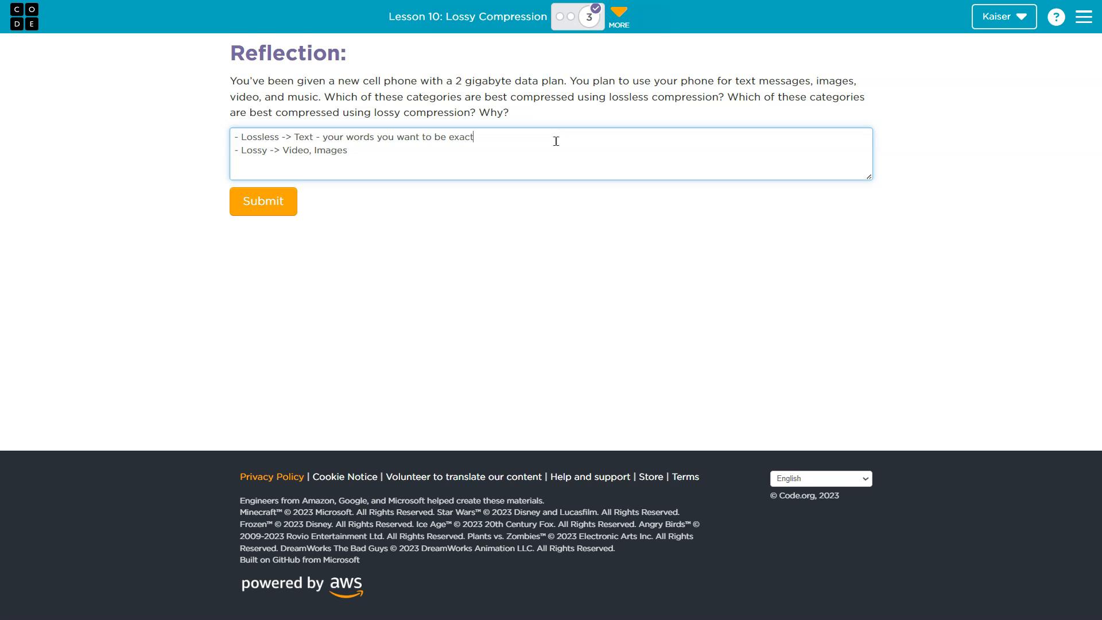
{"action": "type", "text": ", audio"}
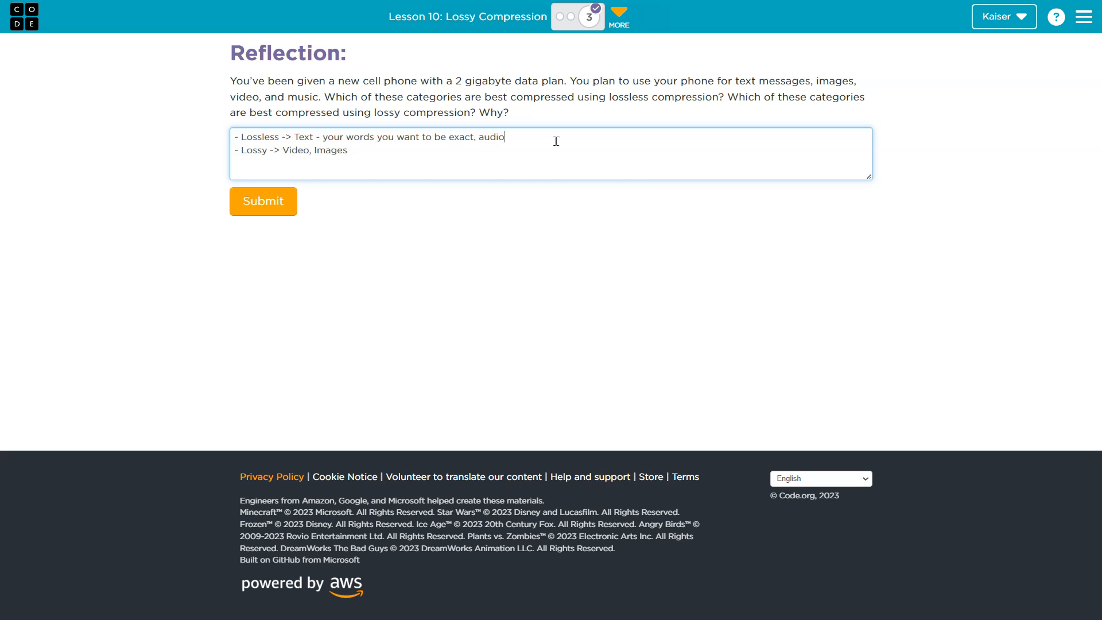
{"action": "double_click", "coordinate": [259, 137]}
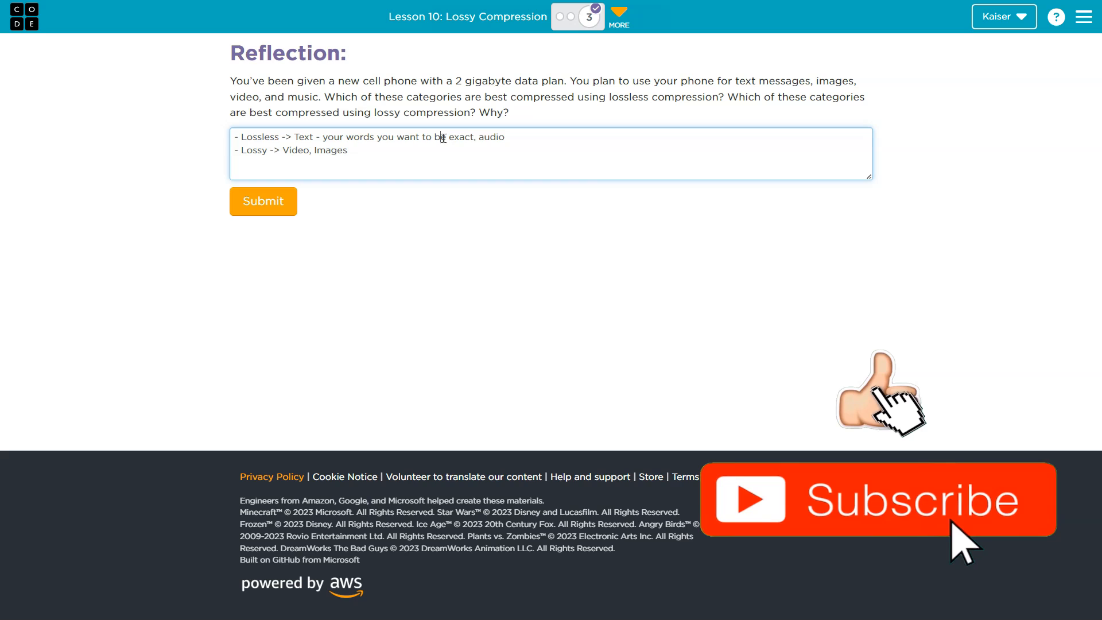
{"action": "double_click", "coordinate": [255, 150]}
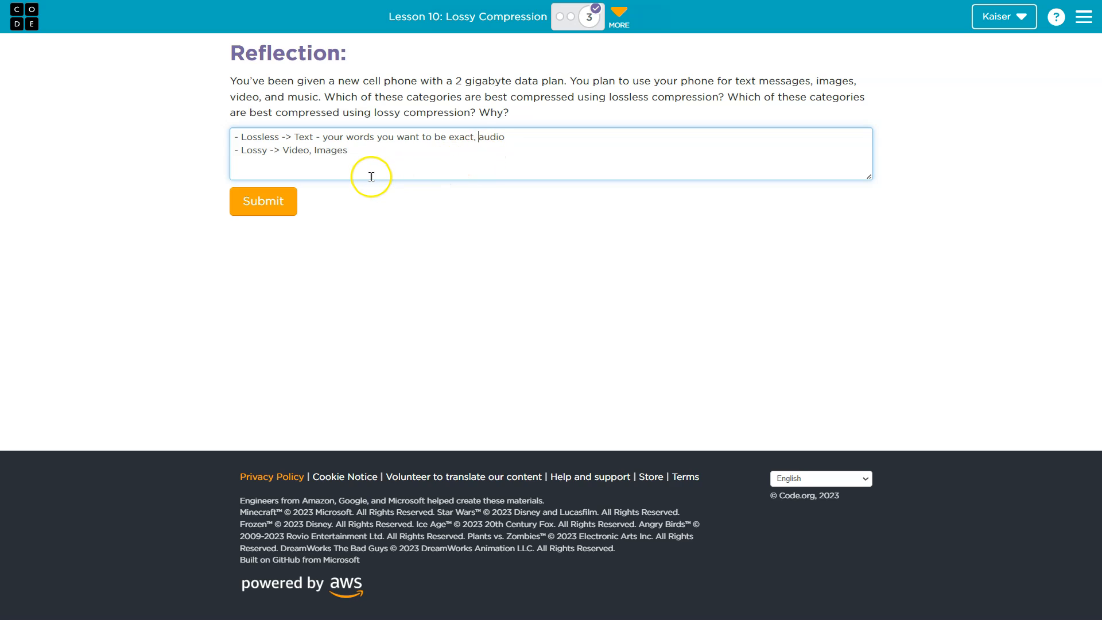
{"action": "mouse_move", "coordinate": [371, 174]}
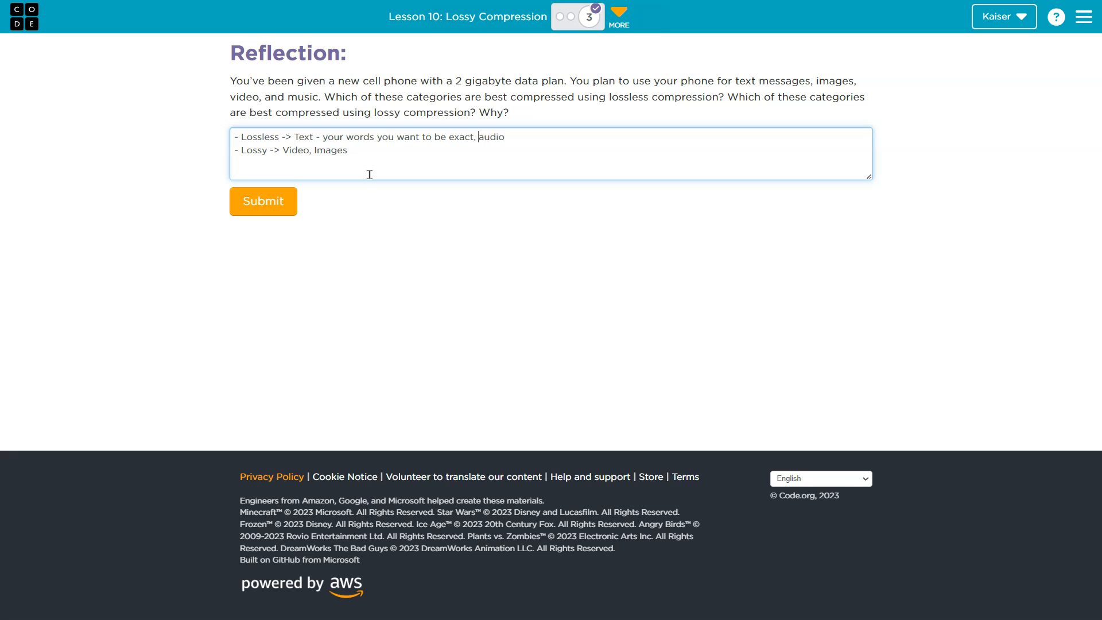